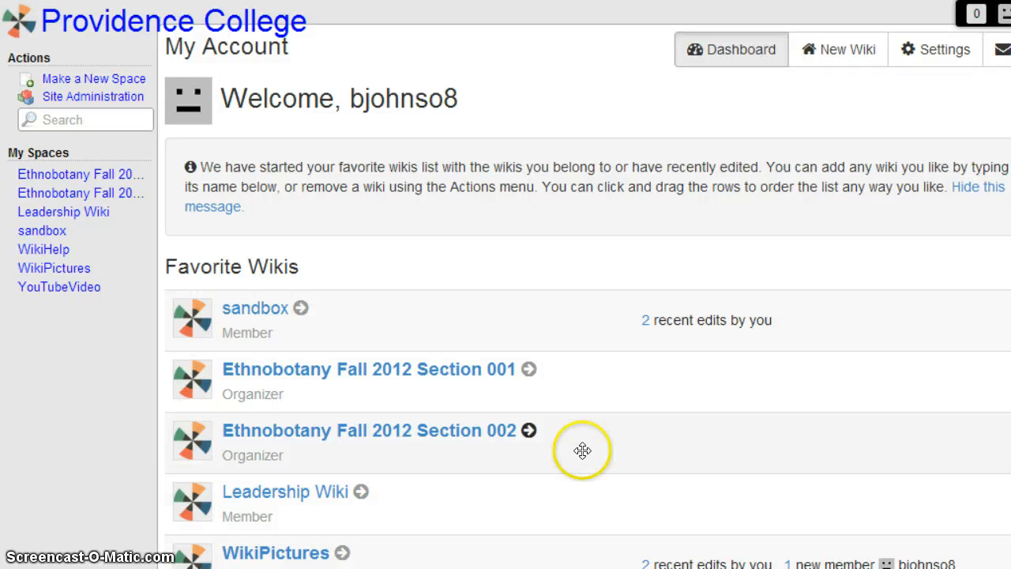
{"action": "mouse_move", "coordinate": [94, 79]}
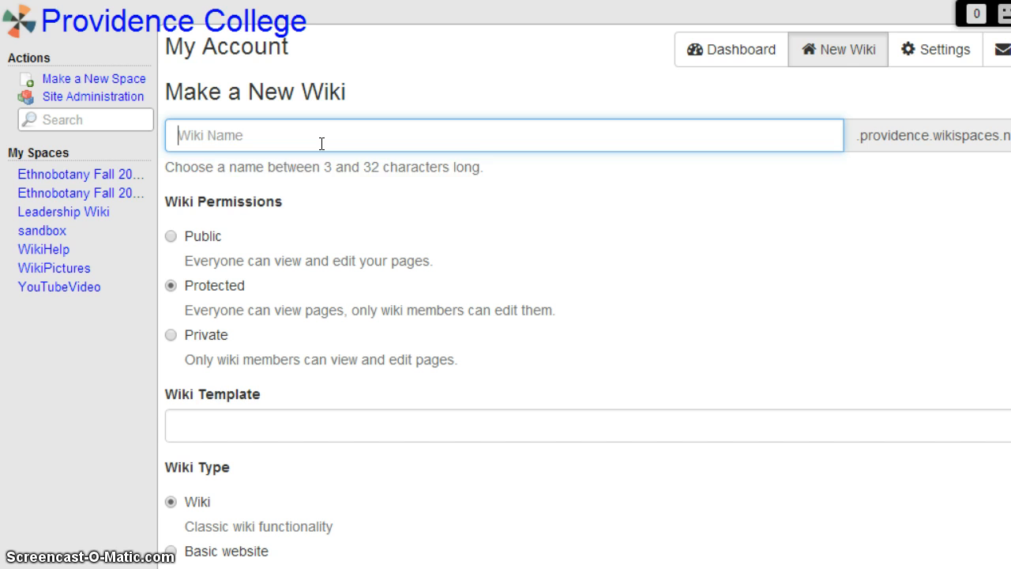
- Create a new protected wiki named 'WikiImages'
{"action": "type", "text": "WikiImages"}
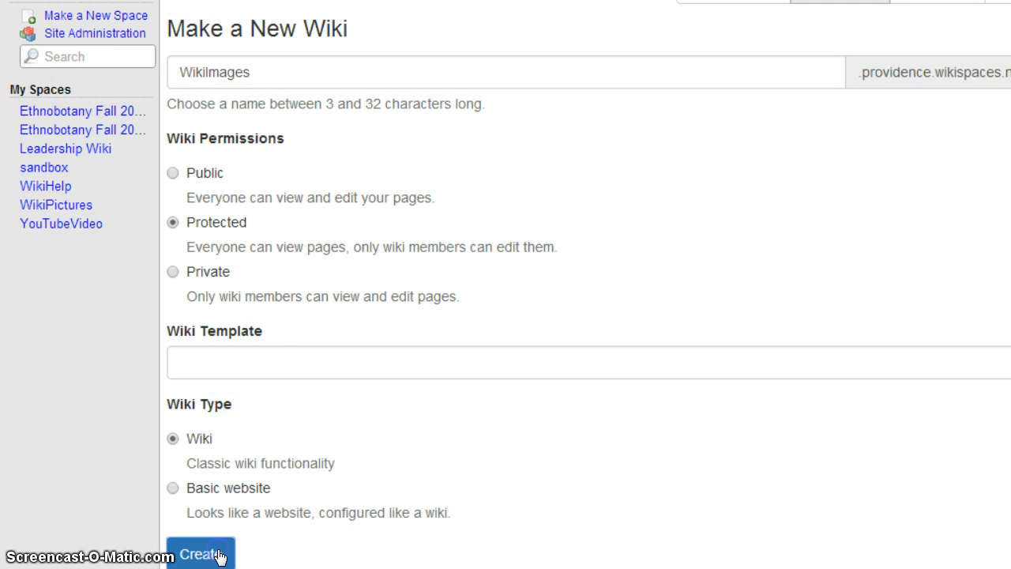
{"action": "left_click", "coordinate": [201, 553]}
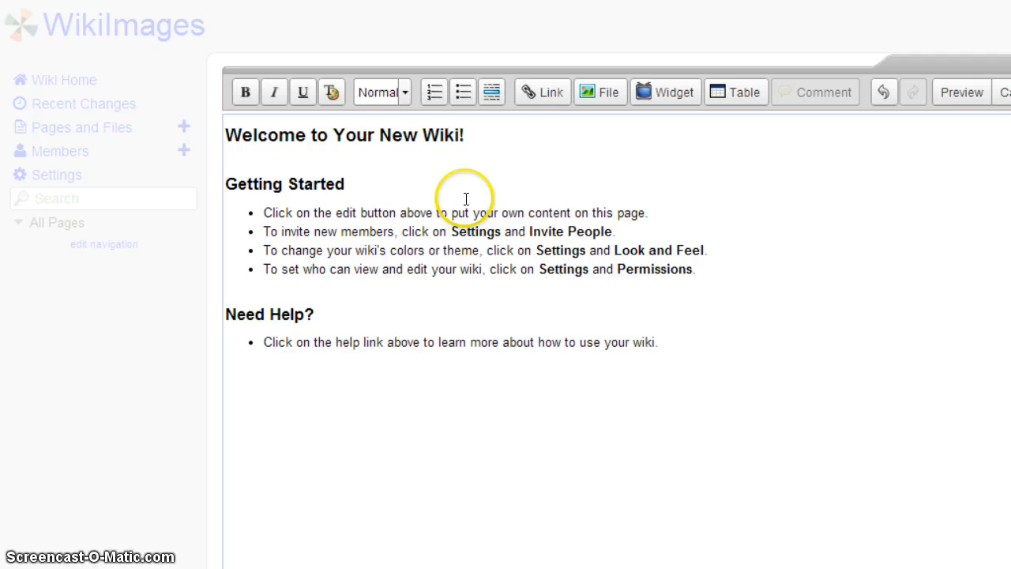
{"action": "mouse_move", "coordinate": [749, 305]}
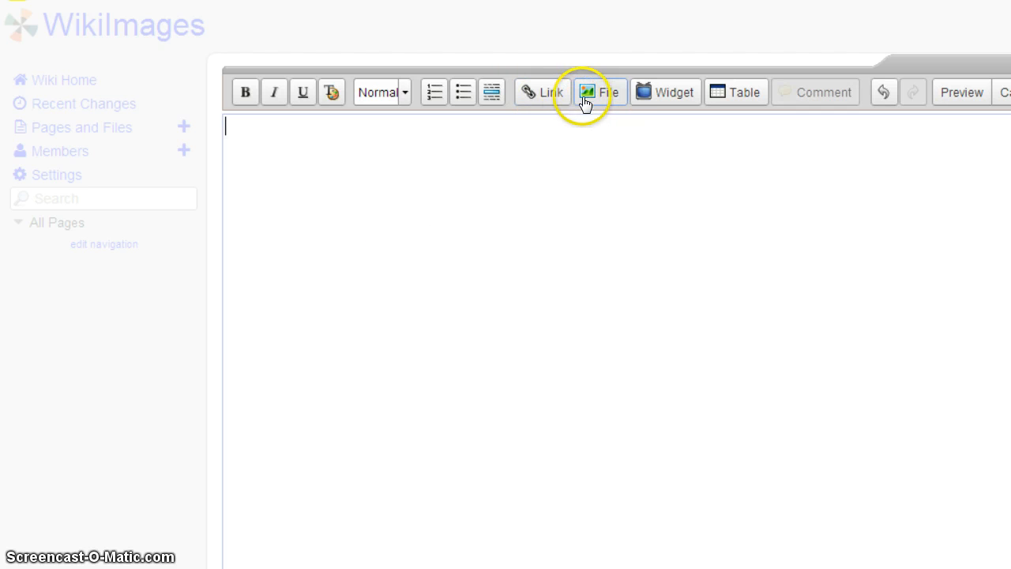
- Start uploading an image file from the computer via the File toolbar's Upload Files
{"action": "left_click", "coordinate": [597, 91]}
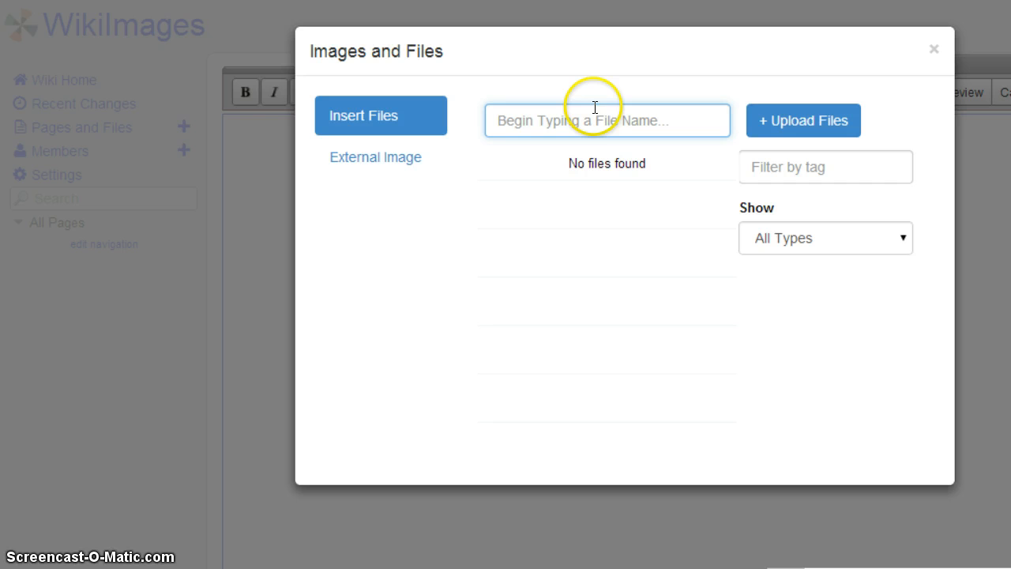
{"action": "mouse_move", "coordinate": [802, 120]}
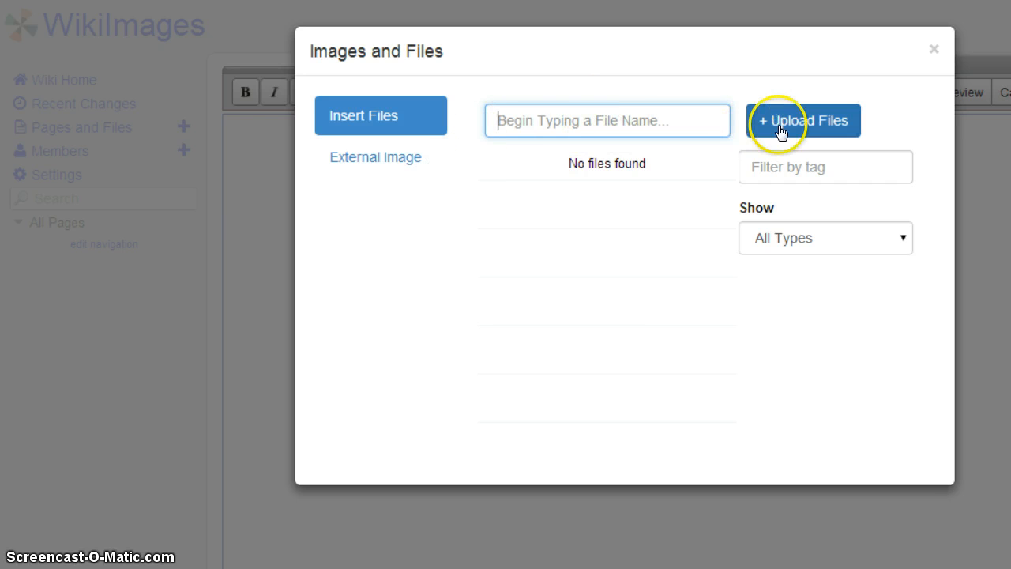
{"action": "left_click", "coordinate": [802, 120]}
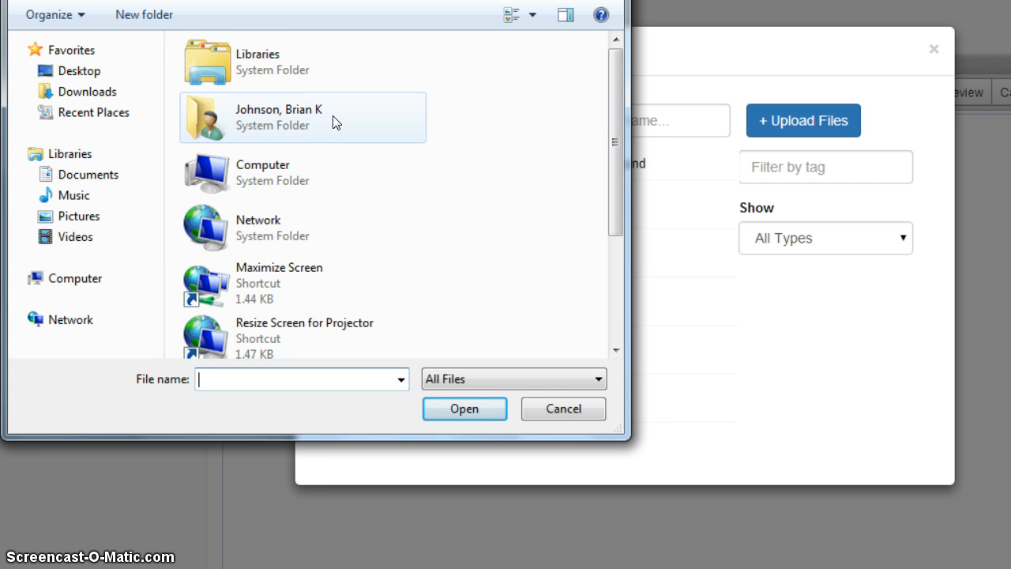
- Choose the Google logo image in the Open dialog for upload
{"action": "left_click", "coordinate": [464, 408]}
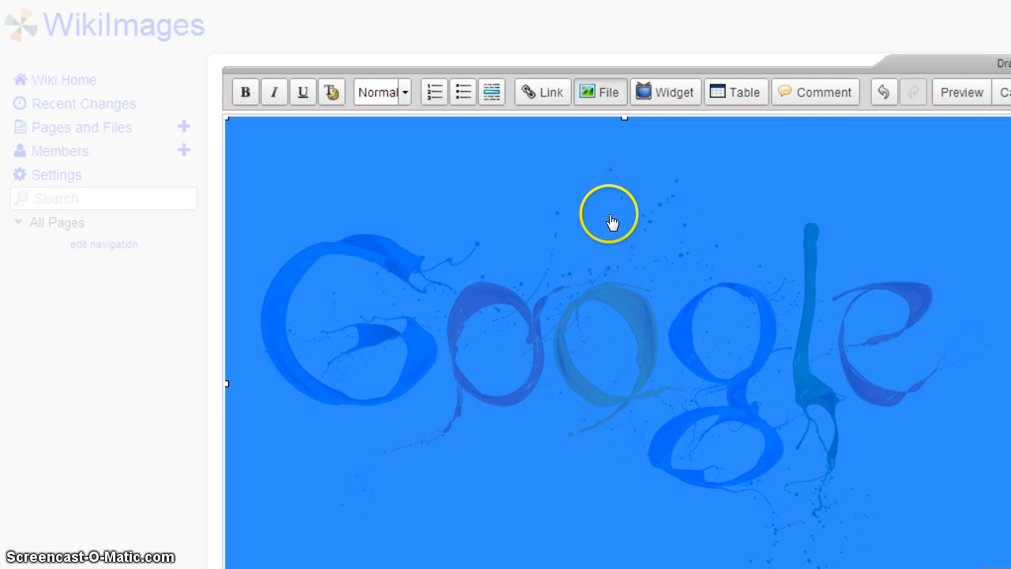
{"action": "mouse_move", "coordinate": [745, 456]}
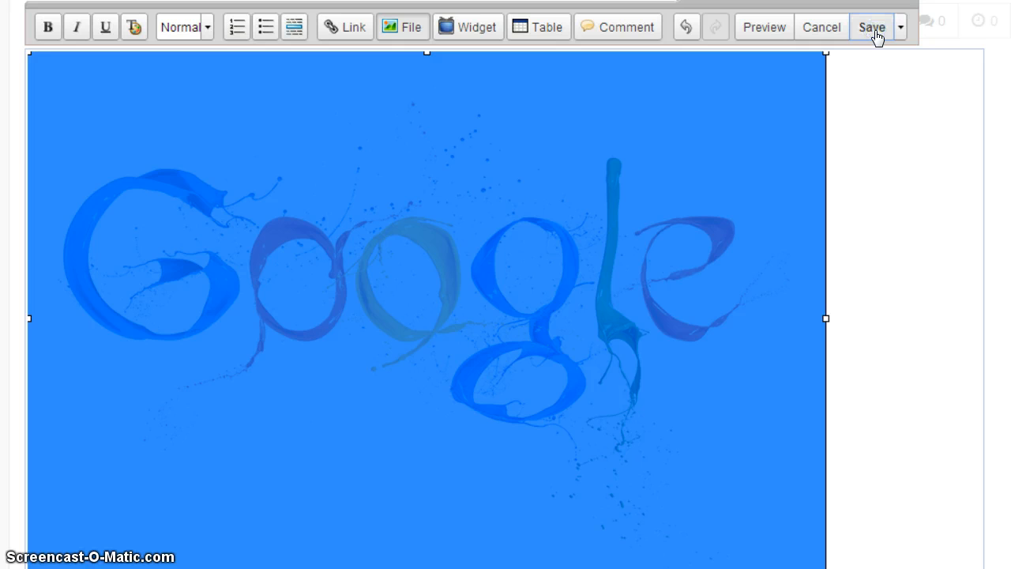
- Save the WikiImages home page with the inserted Google logo image
{"action": "left_click", "coordinate": [870, 27]}
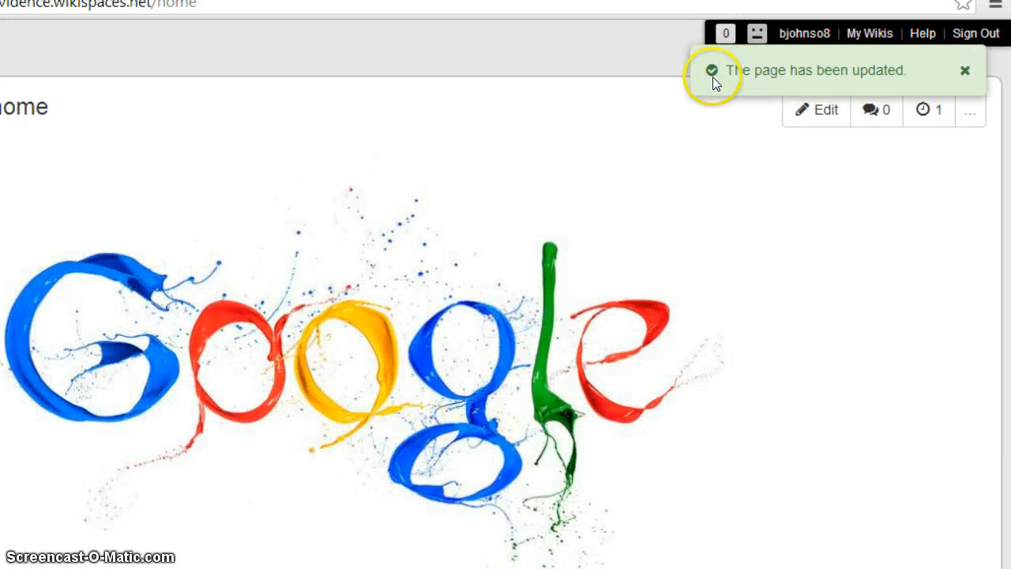
{"action": "mouse_move", "coordinate": [685, 307]}
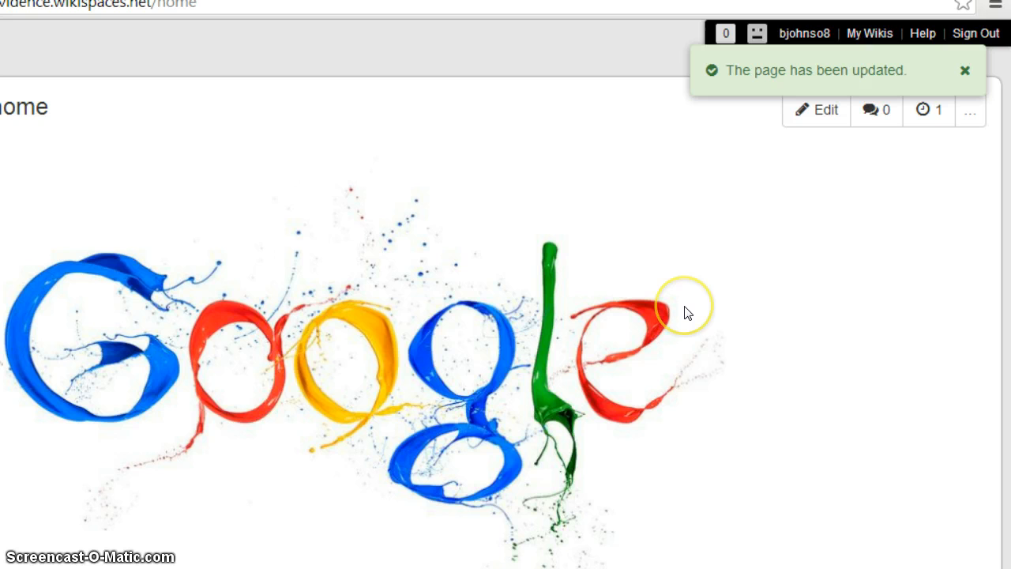